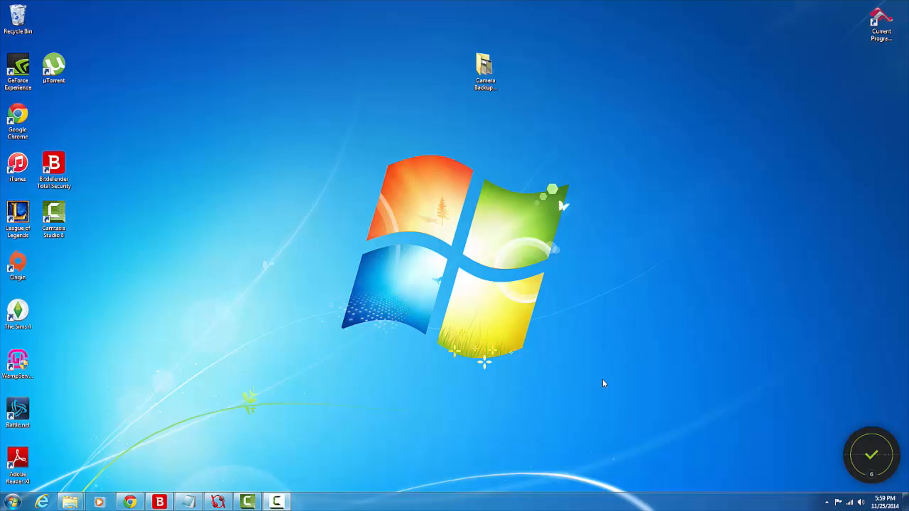
mouse_move(726, 425)
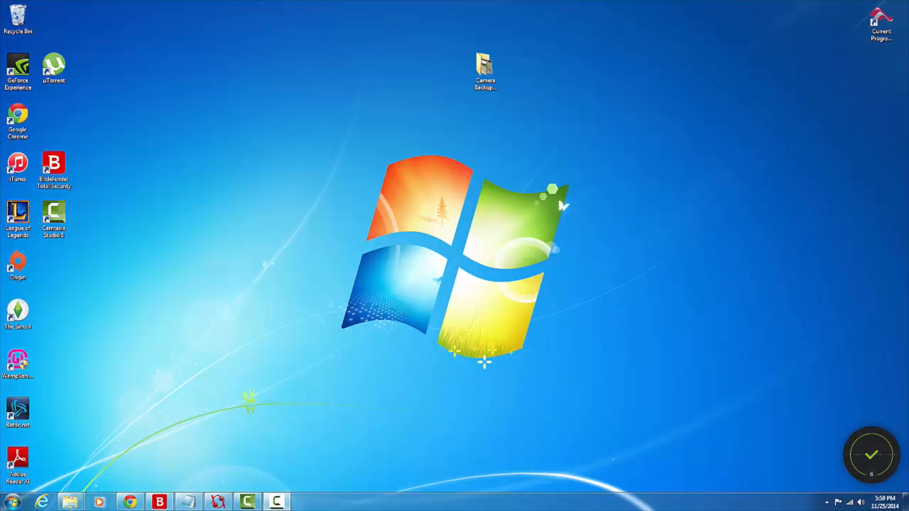
mouse_move(620, 488)
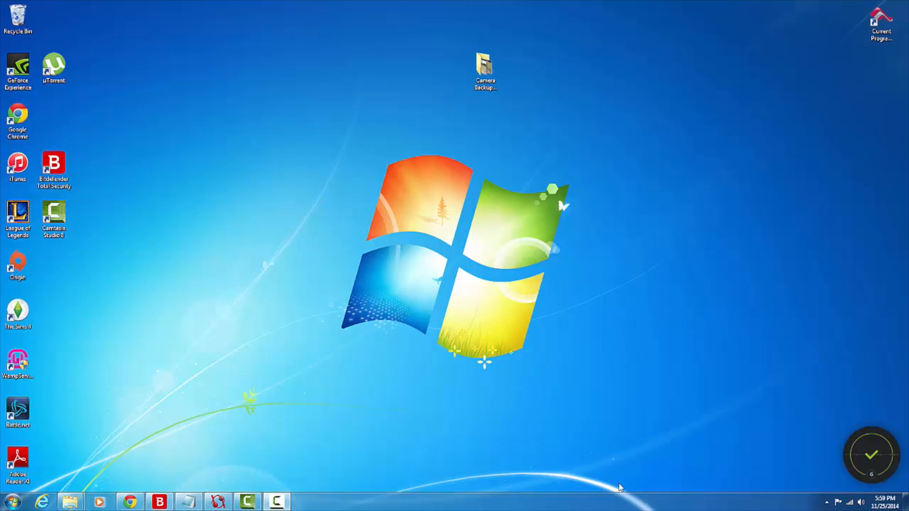
mouse_move(726, 450)
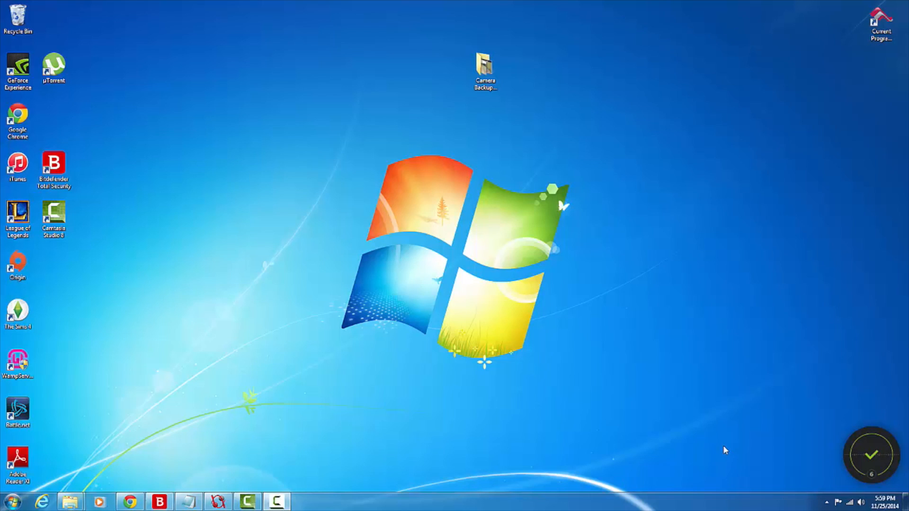
mouse_move(359, 369)
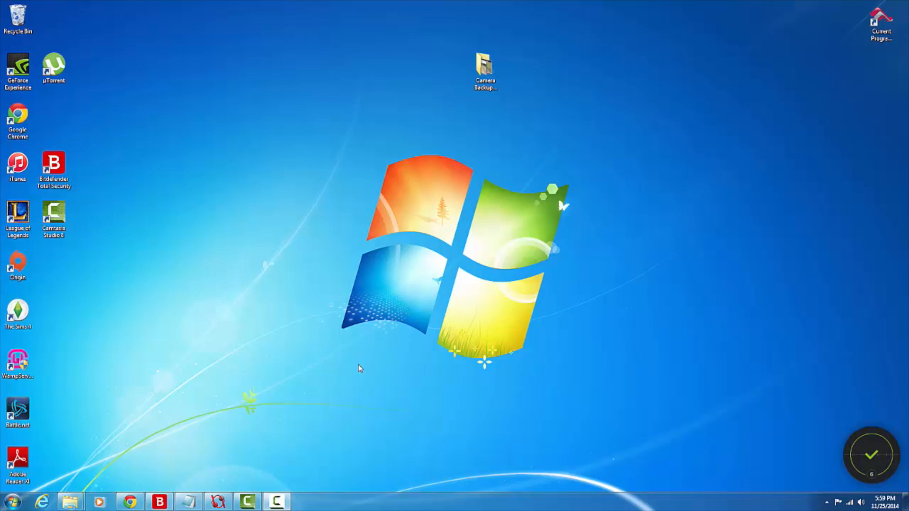
mouse_move(415, 359)
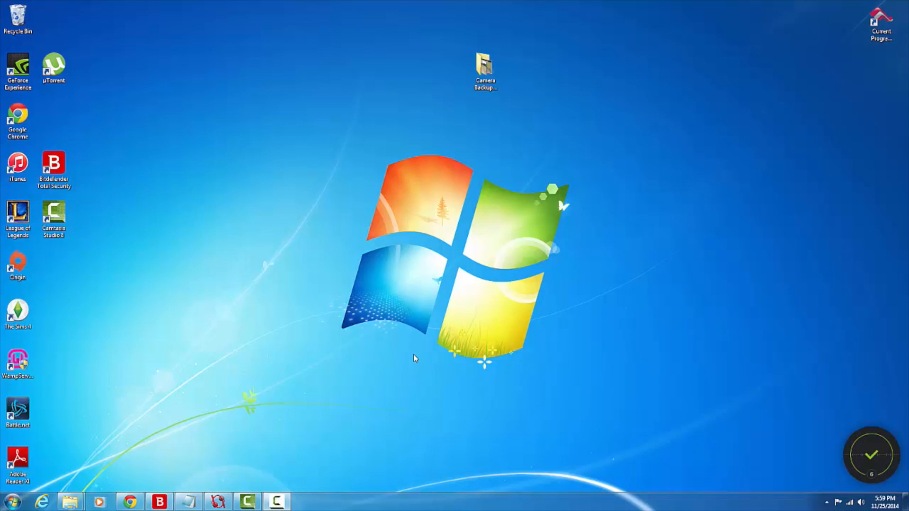
mouse_move(395, 361)
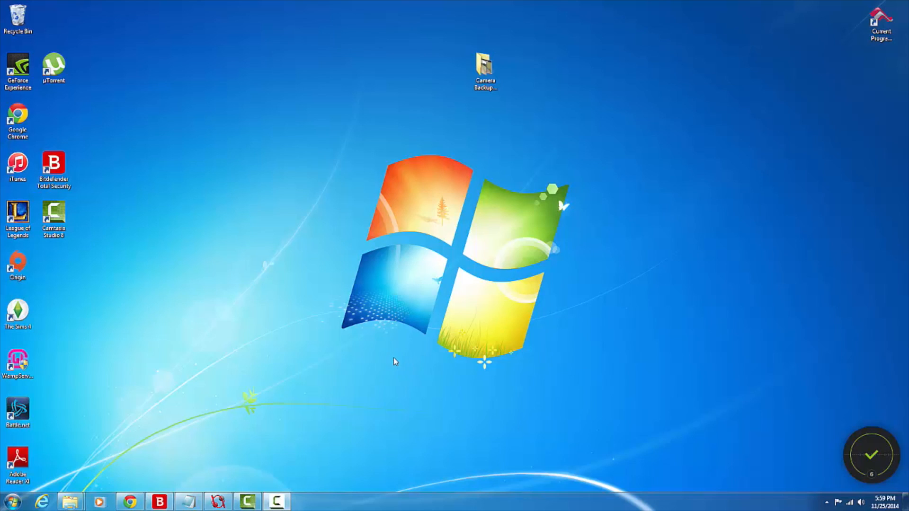
mouse_move(379, 372)
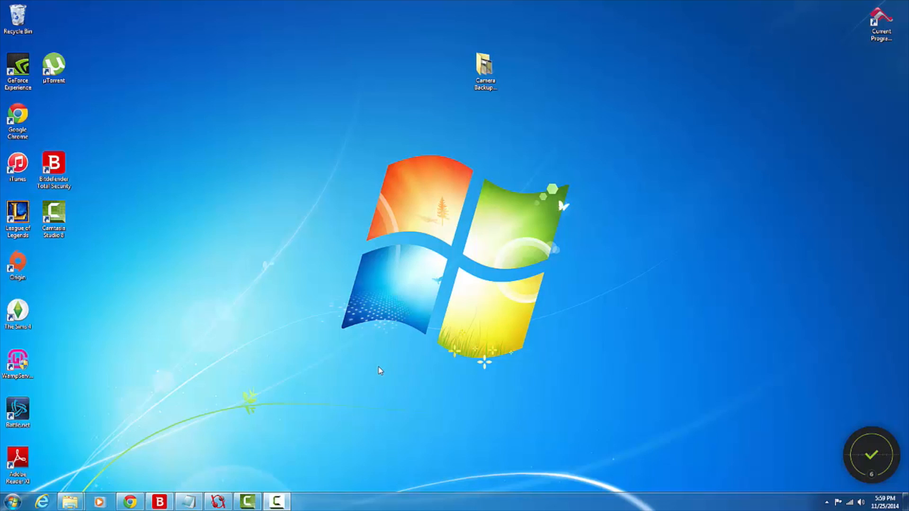
mouse_move(540, 367)
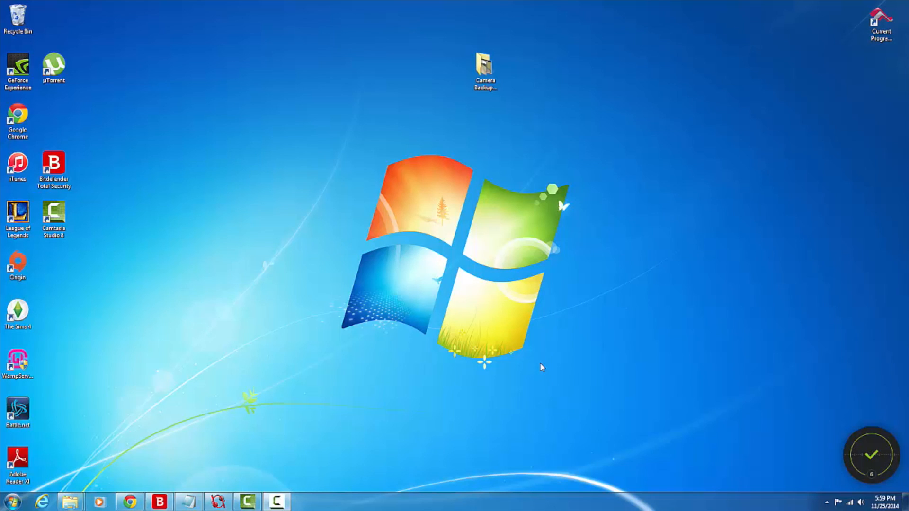
mouse_move(537, 367)
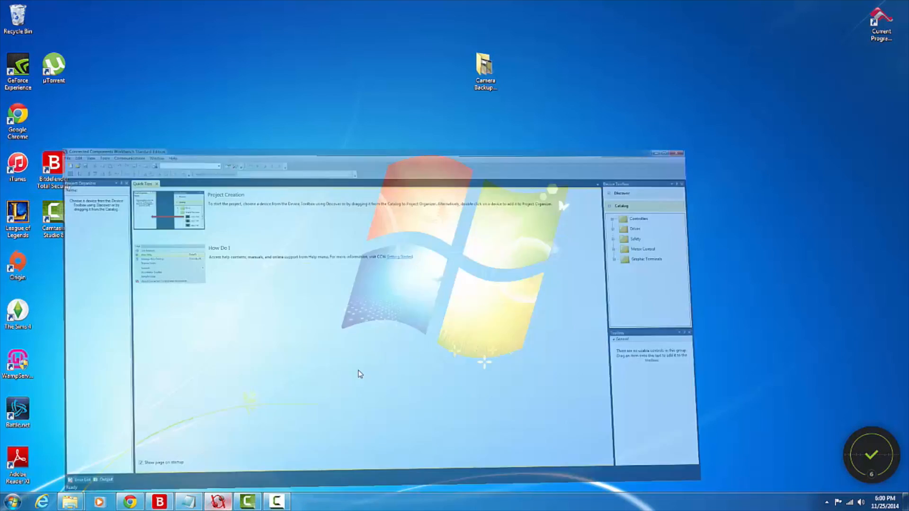
Create new project Project4 and select the Micro810 2080-LC10-12QWB in the controller catalog.
click(670, 152)
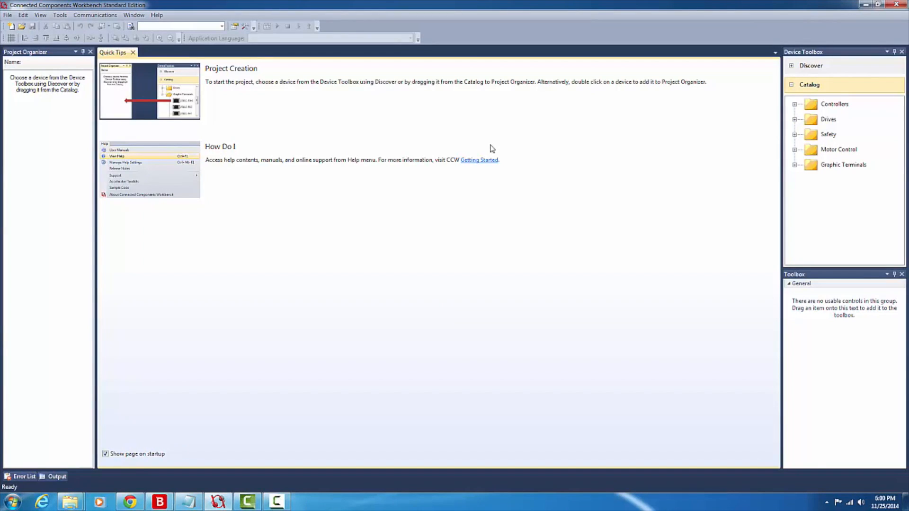
mouse_move(23, 15)
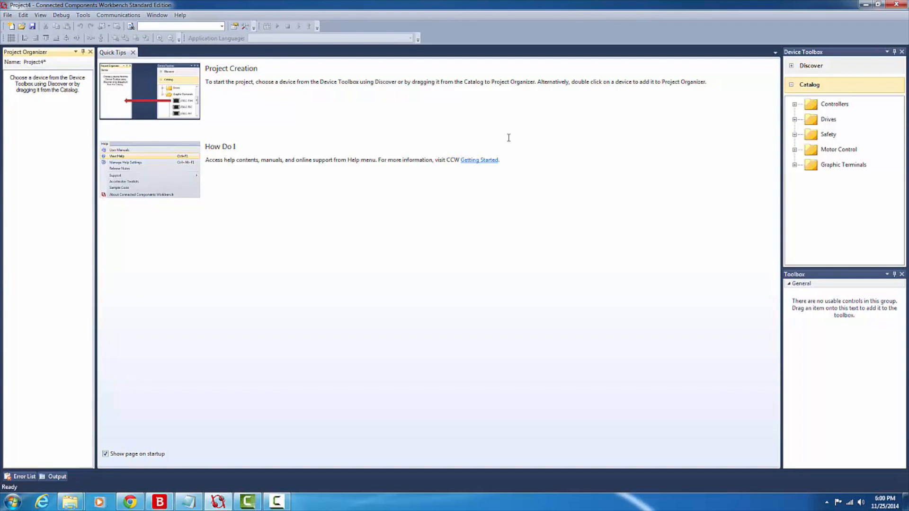
mouse_move(888, 186)
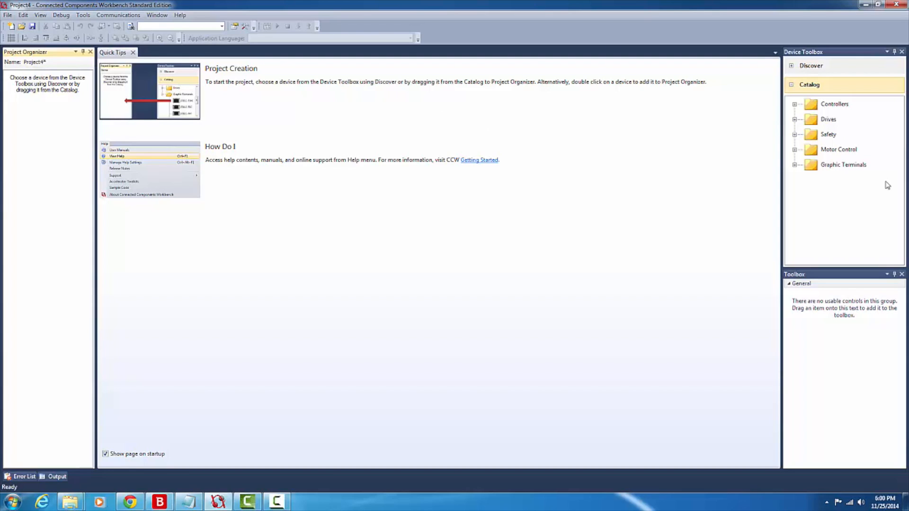
click(834, 103)
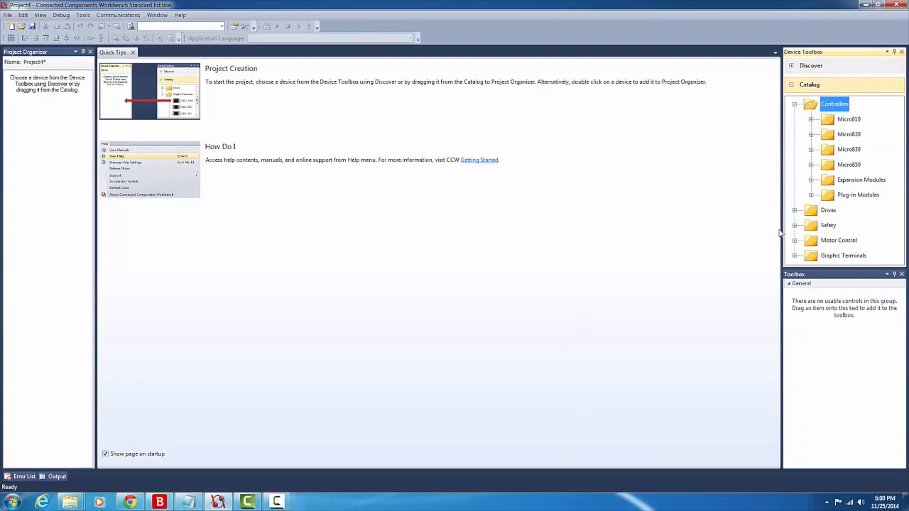
click(813, 119)
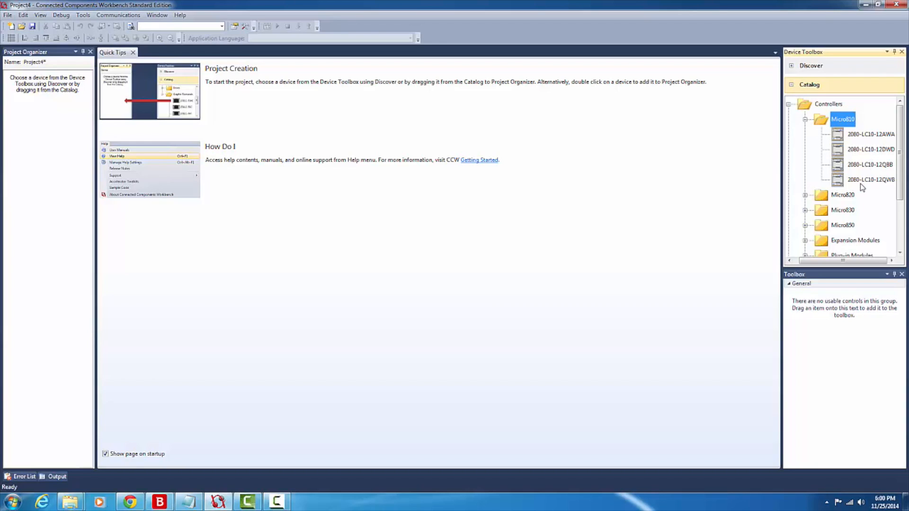
mouse_move(882, 295)
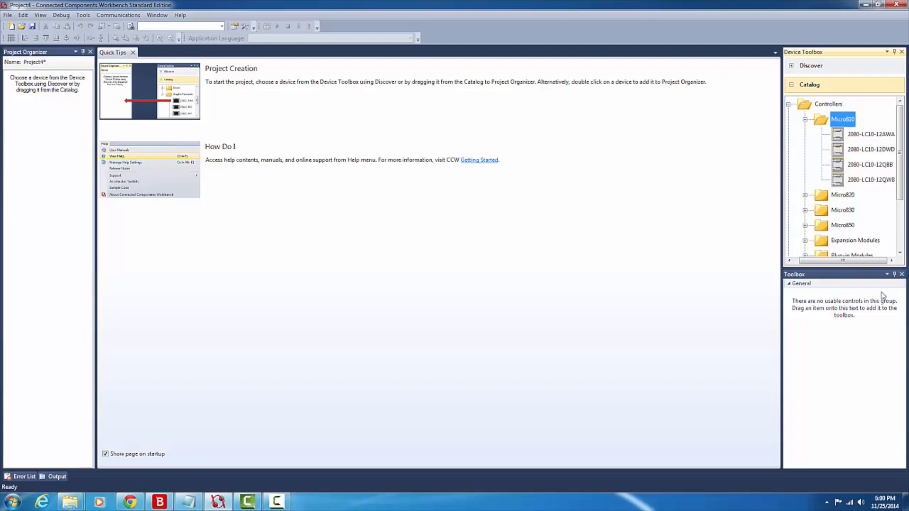
click(870, 179)
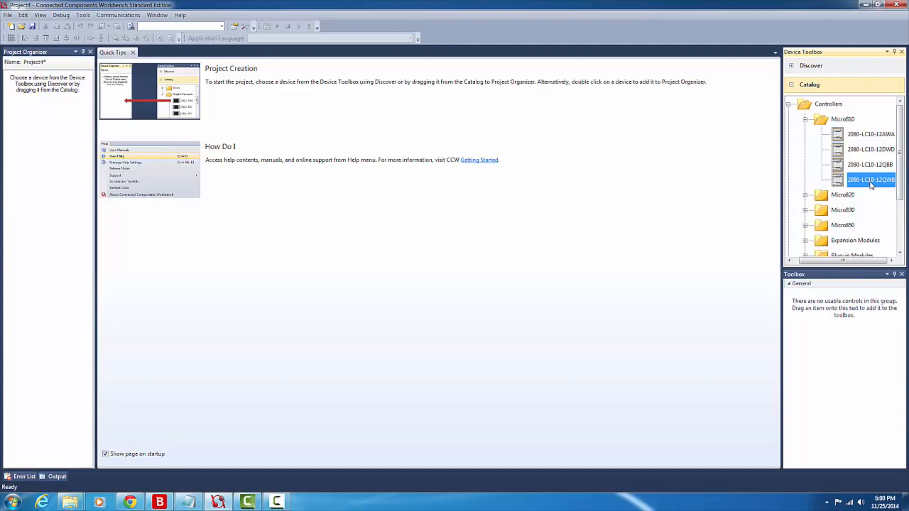
Add the 2080-LC10-12QWB controller to Project4 at major revision 7.
double_click(870, 179)
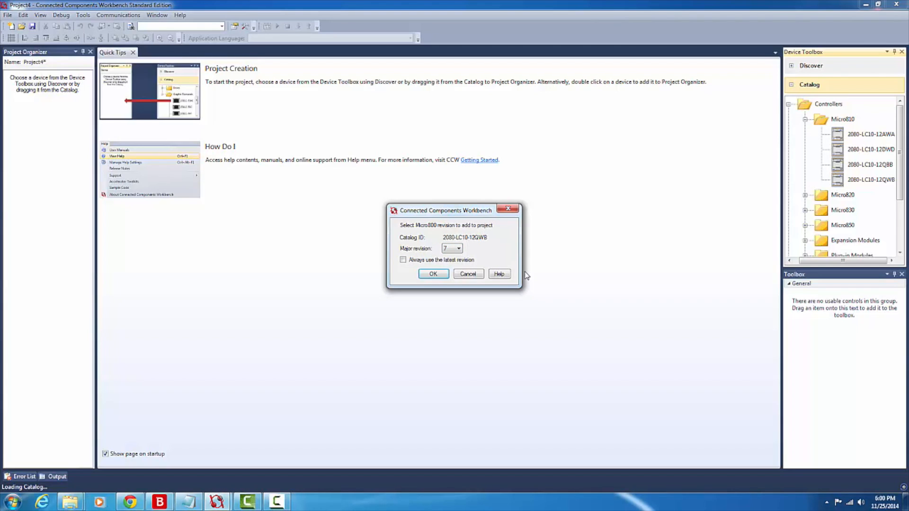
mouse_move(537, 265)
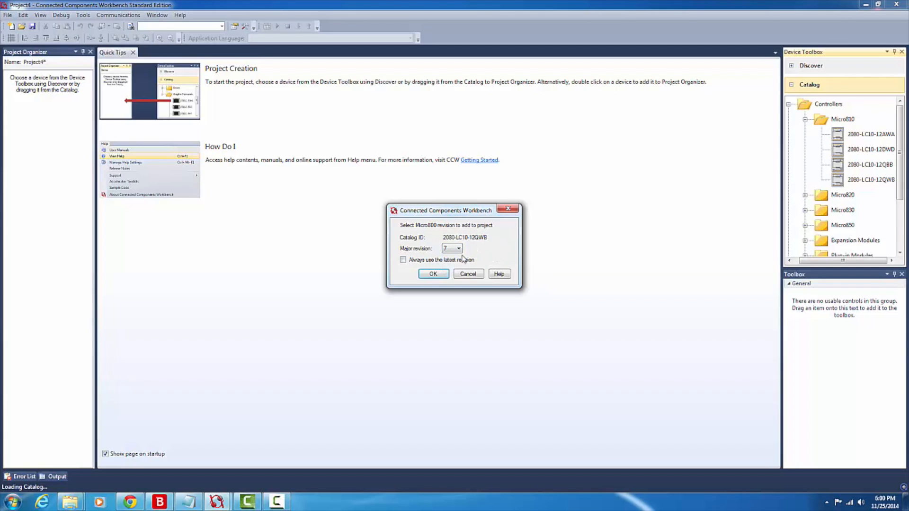
mouse_move(390, 233)
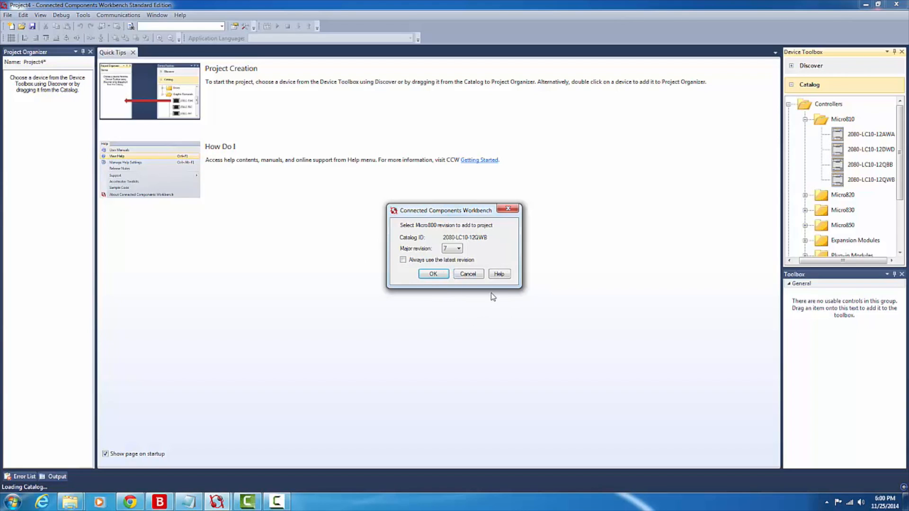
click(459, 248)
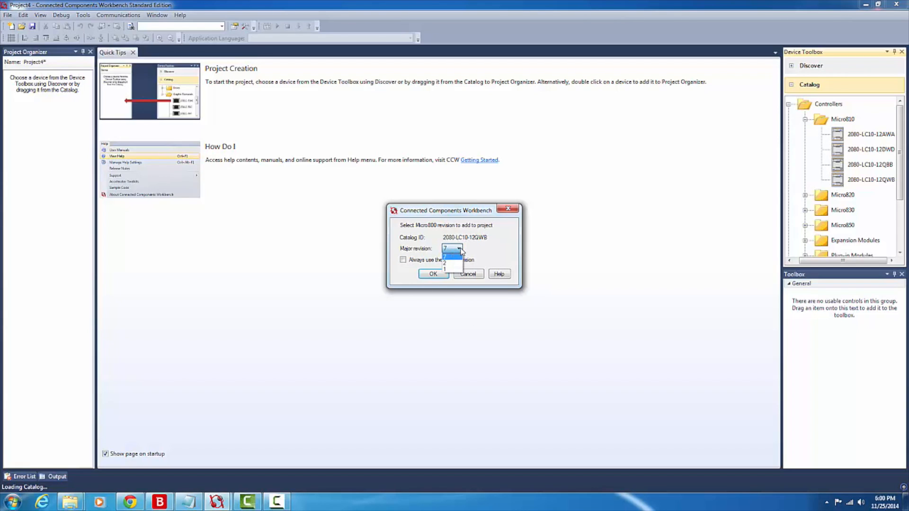
click(457, 248)
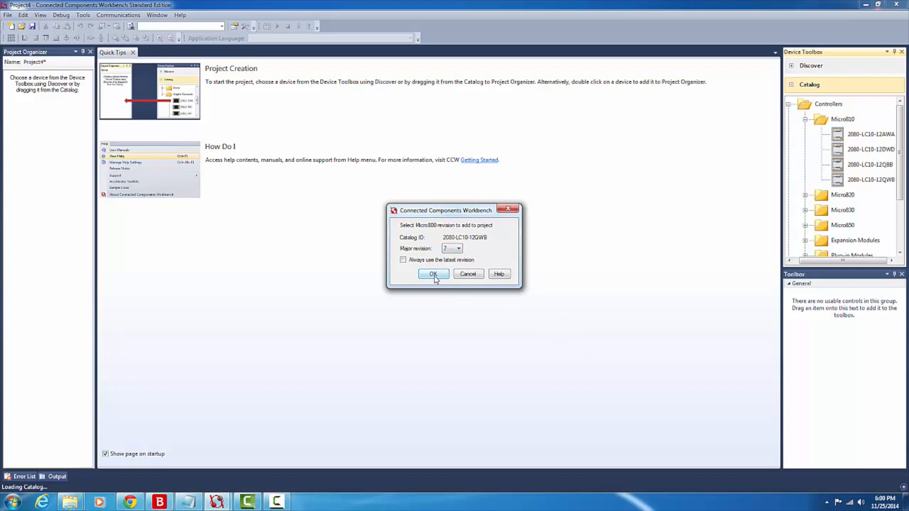
click(433, 274)
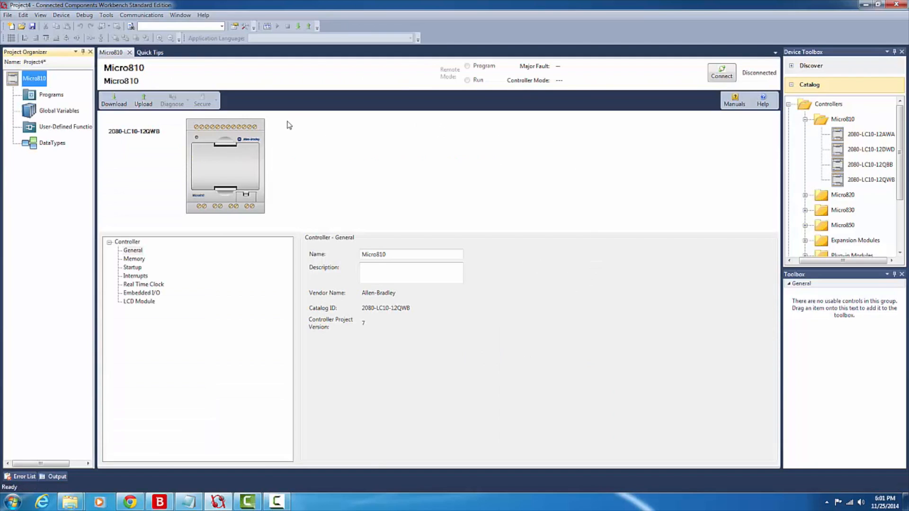
mouse_move(643, 450)
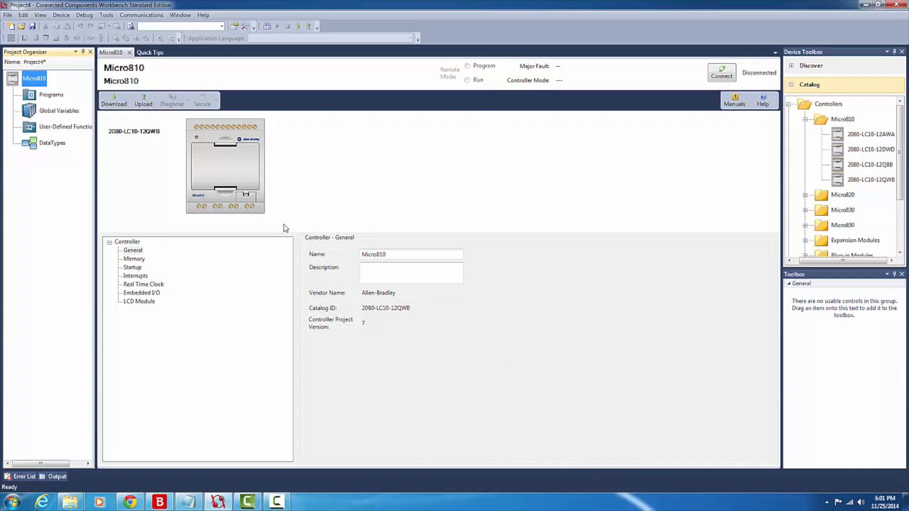
mouse_move(646, 83)
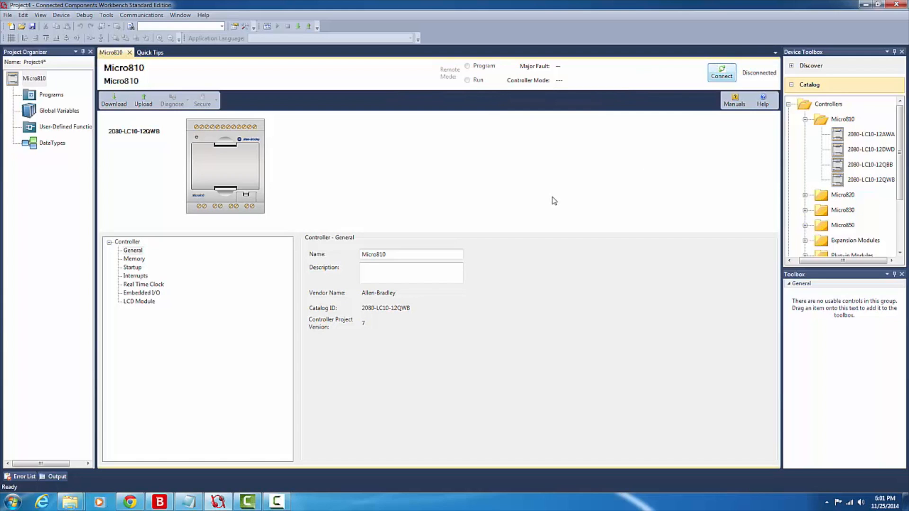
mouse_move(504, 199)
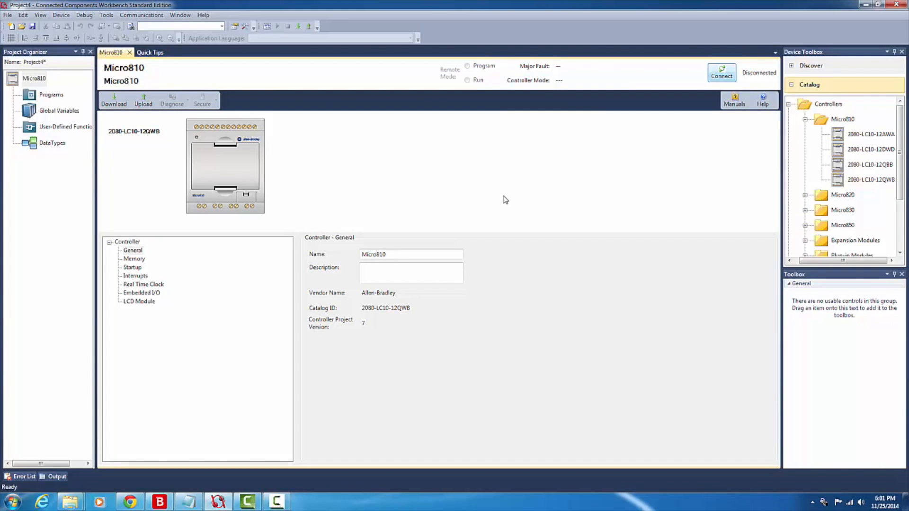
Connect to the 2080-LC10-12QWB under 12PtMicro810_3, DF1, which fails on a revision mismatch.
click(721, 73)
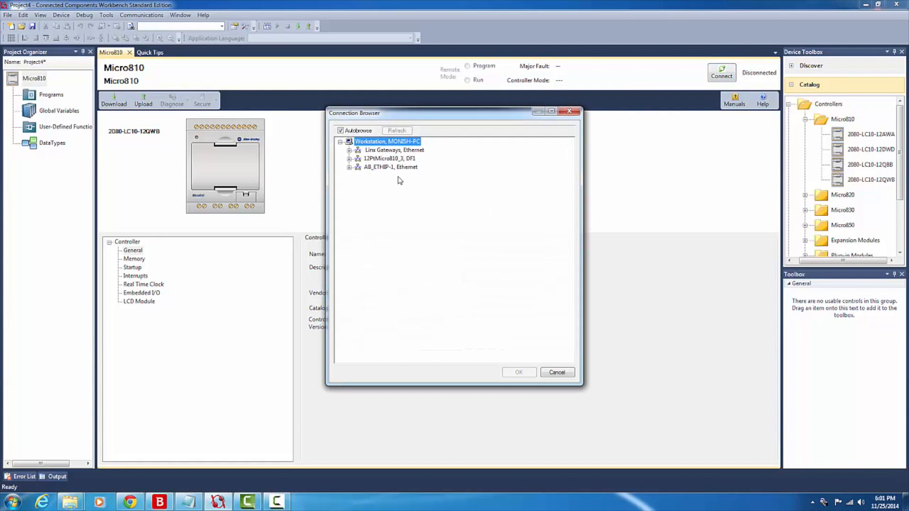
mouse_move(405, 160)
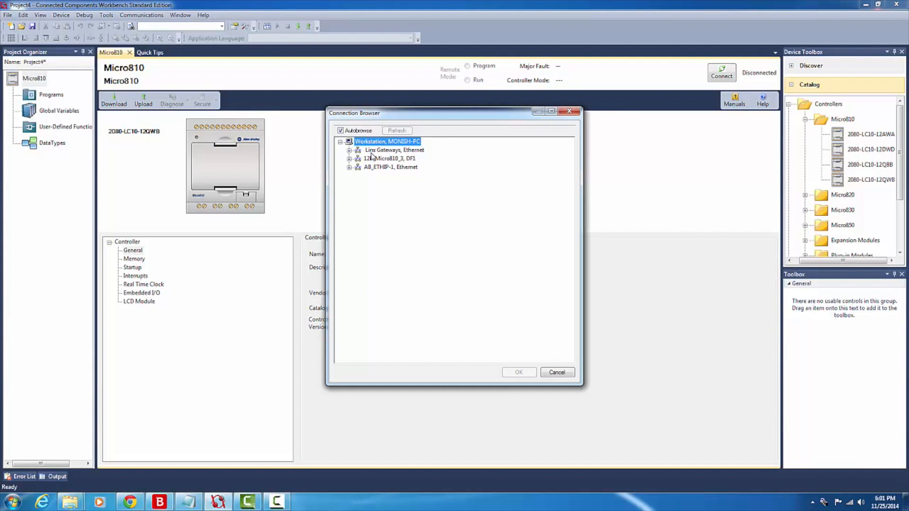
click(390, 159)
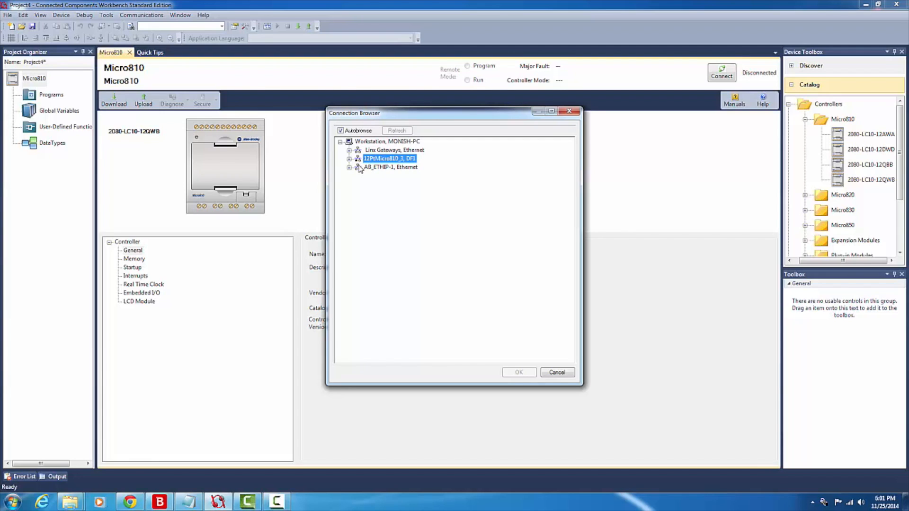
mouse_move(433, 228)
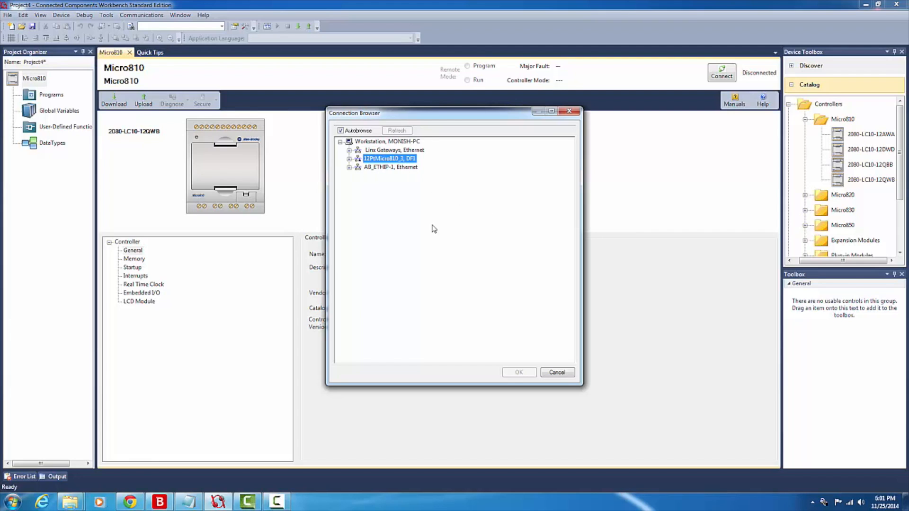
click(349, 159)
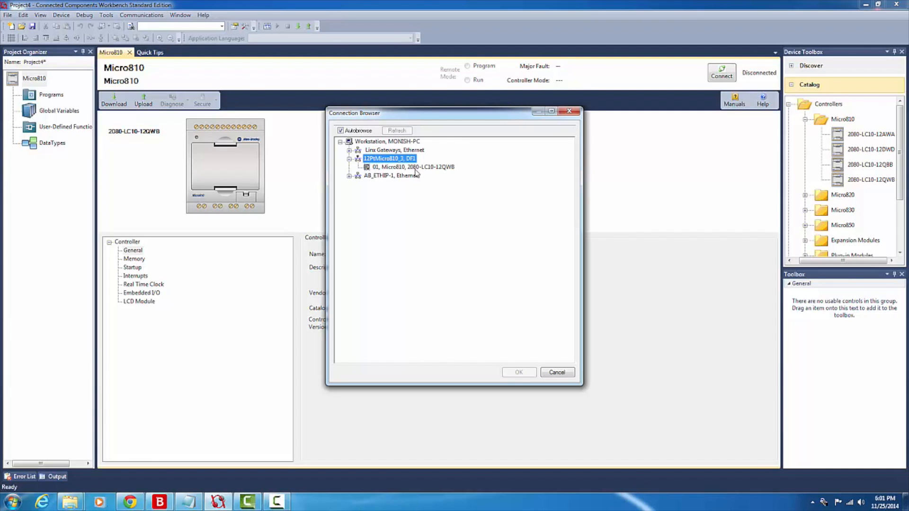
click(412, 167)
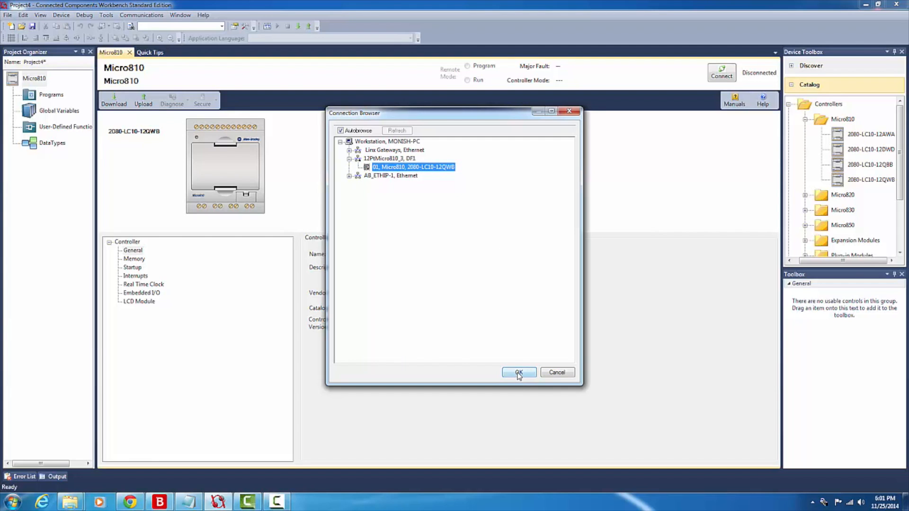
click(518, 372)
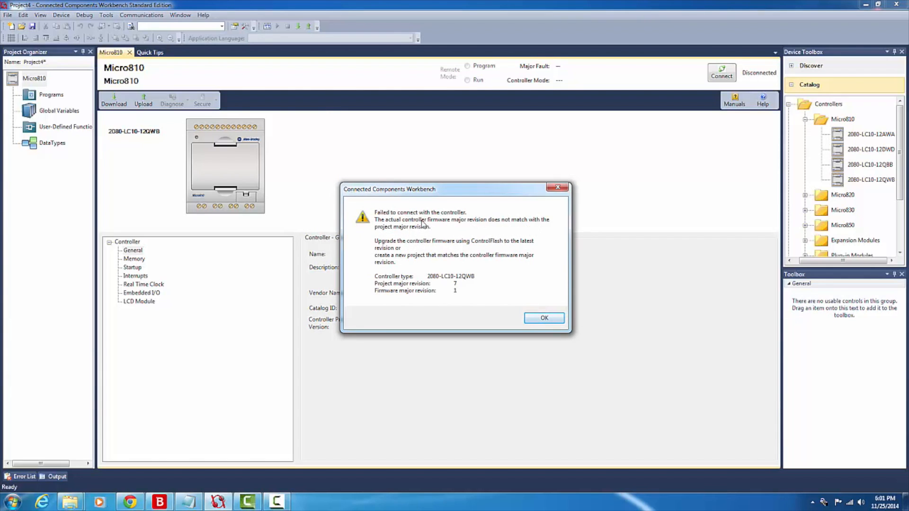
mouse_move(597, 297)
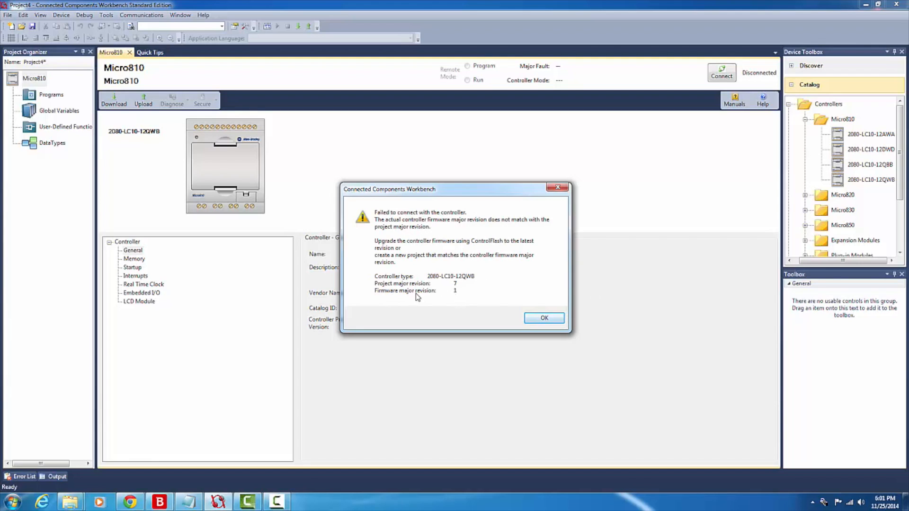
mouse_move(440, 299)
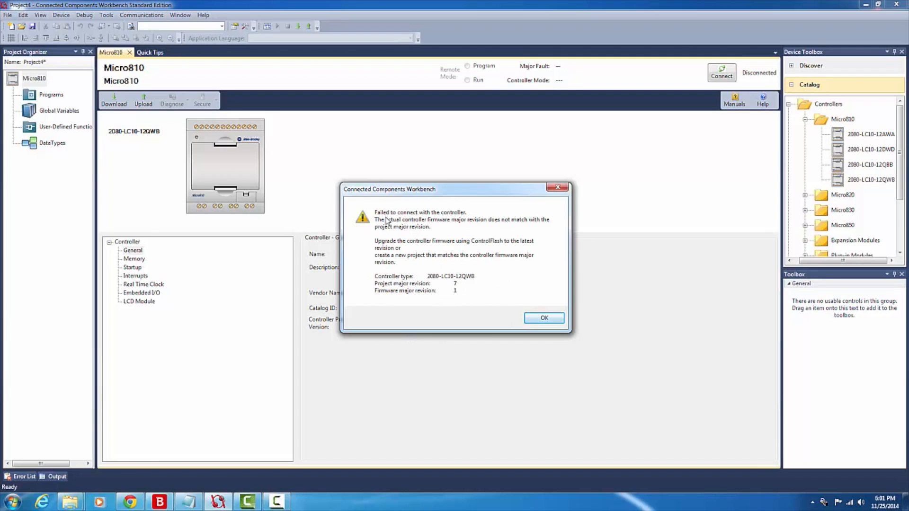
mouse_move(328, 329)
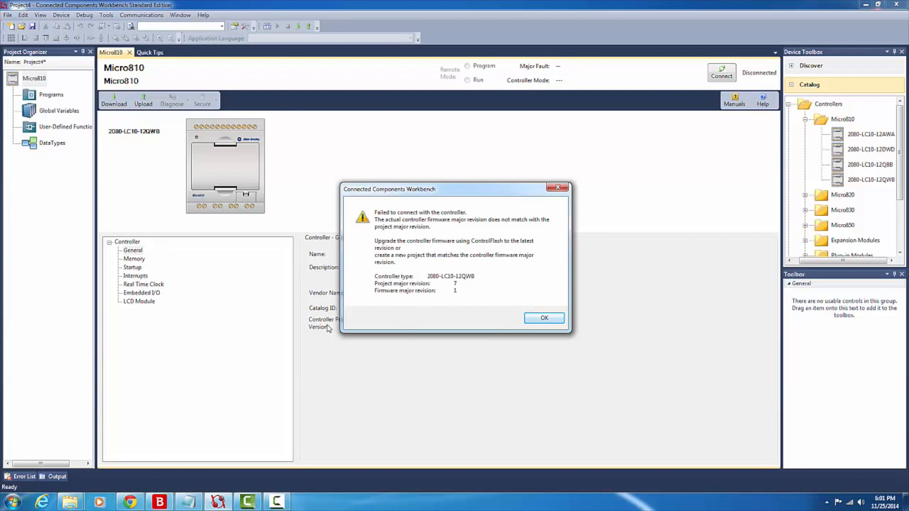
mouse_move(466, 295)
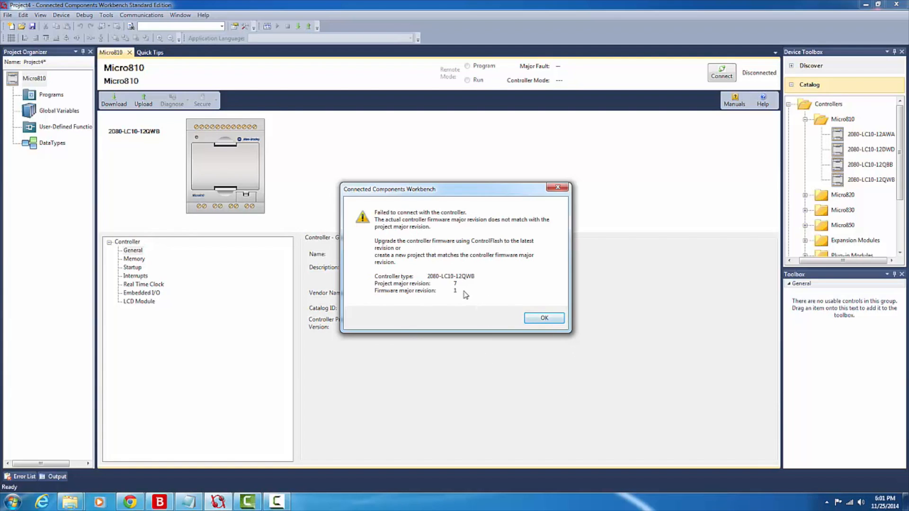
mouse_move(423, 266)
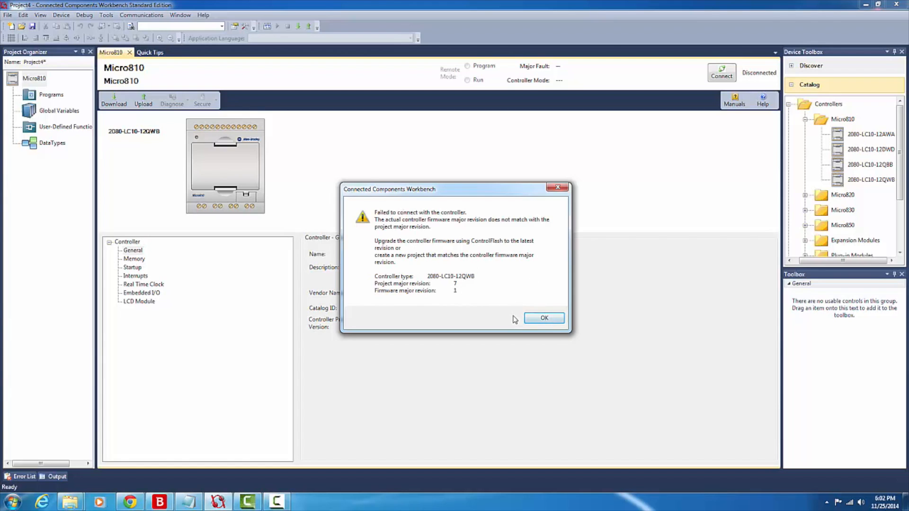
mouse_move(468, 300)
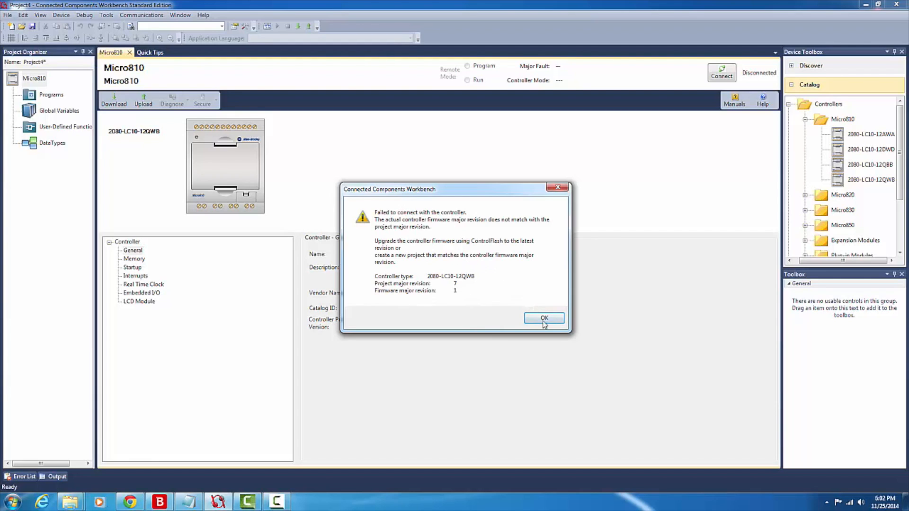
Dismiss the revision mismatch and one-controller-only messages and close the Micro810 page.
click(543, 318)
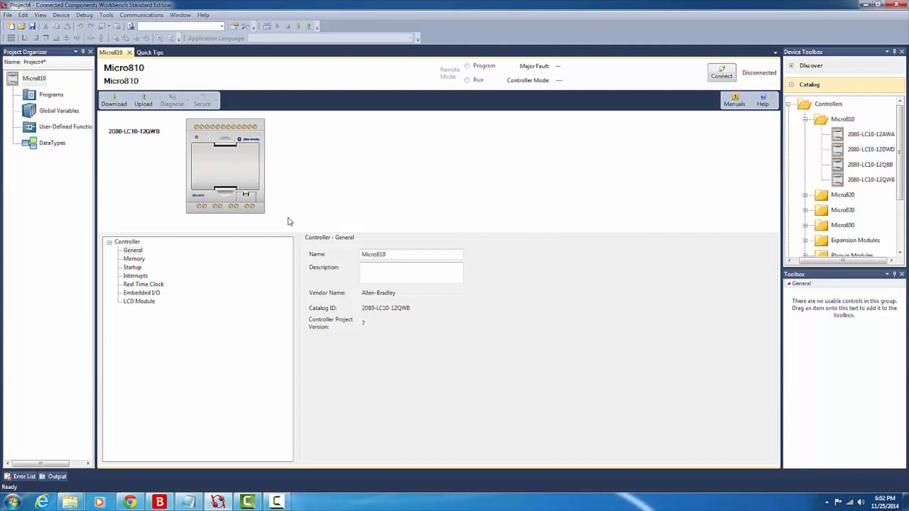
mouse_move(174, 86)
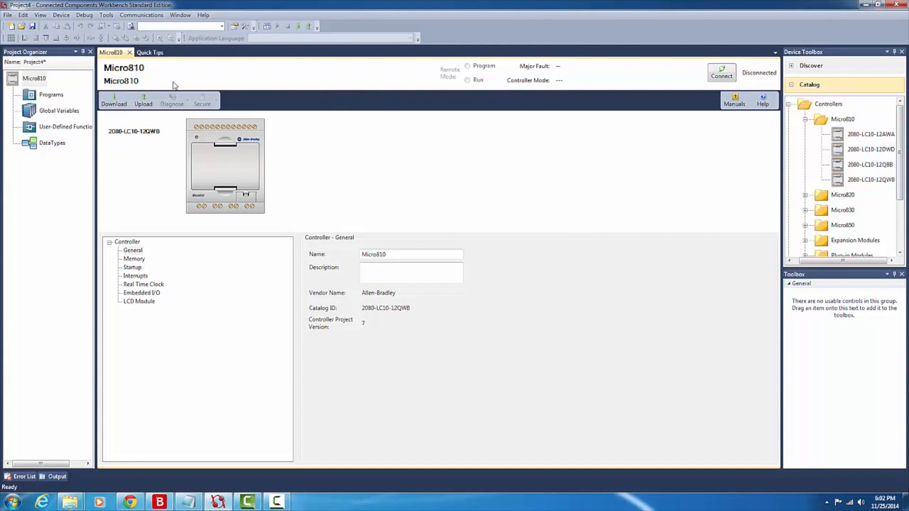
mouse_move(877, 188)
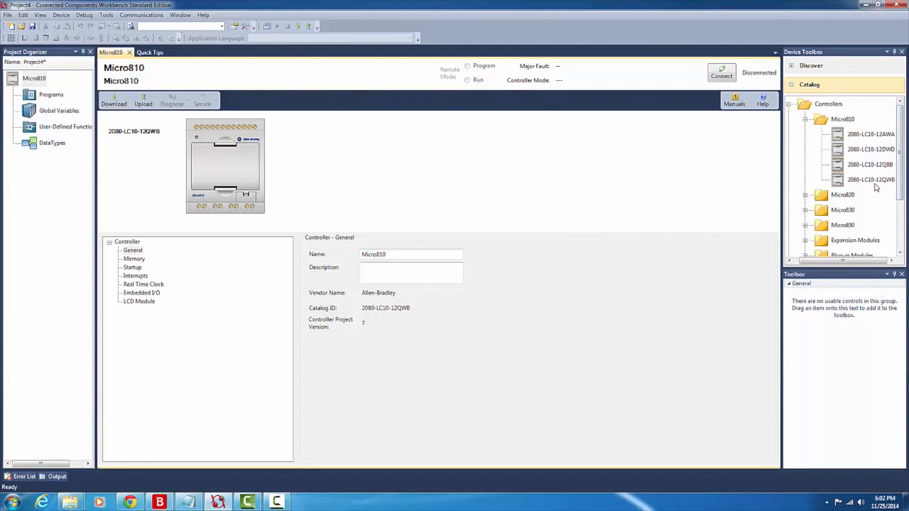
click(870, 179)
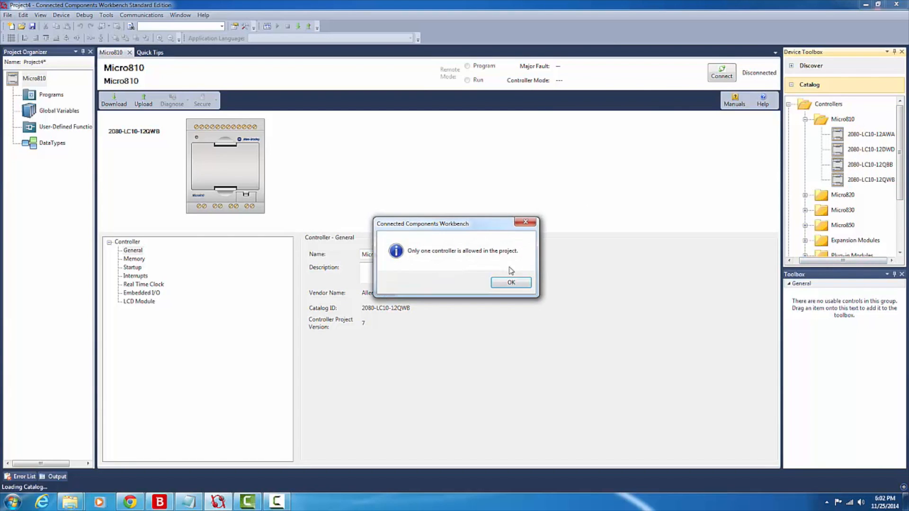
click(511, 282)
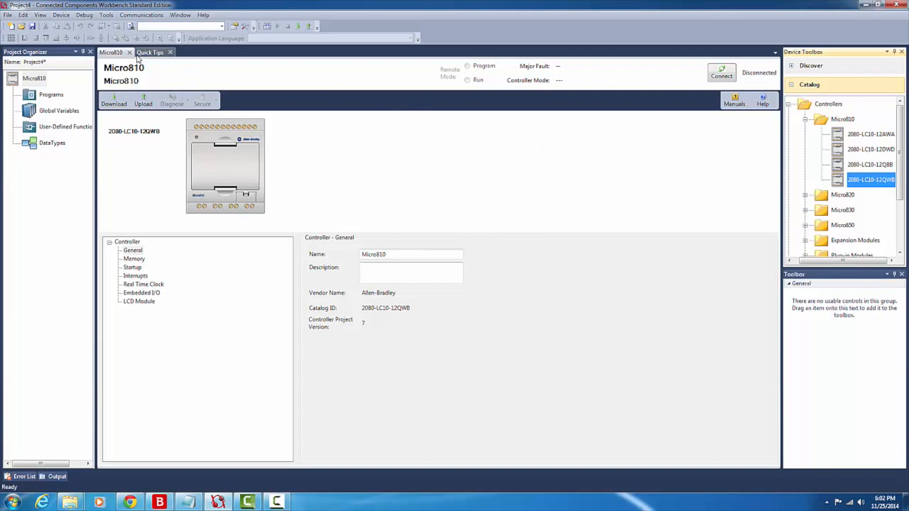
click(130, 52)
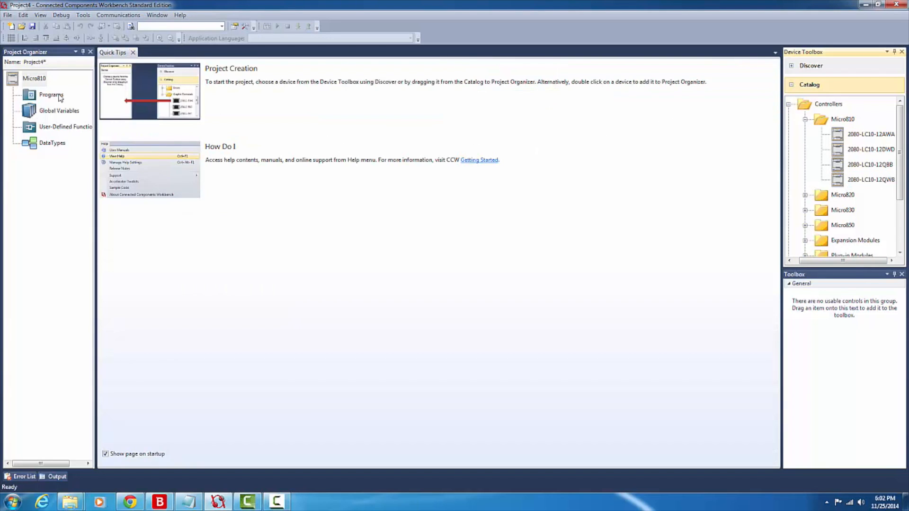
Remove the Micro810 controller from Project4, leaving the project organizer empty.
click(34, 78)
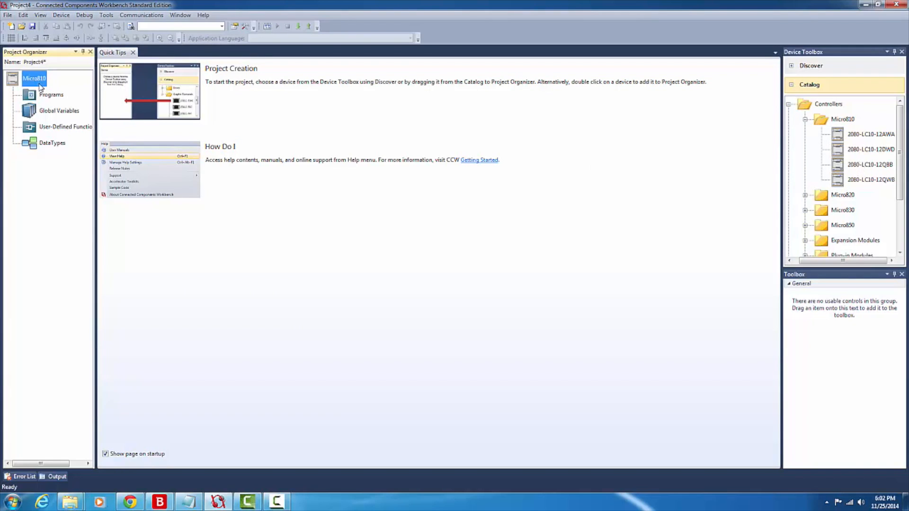
right_click(34, 78)
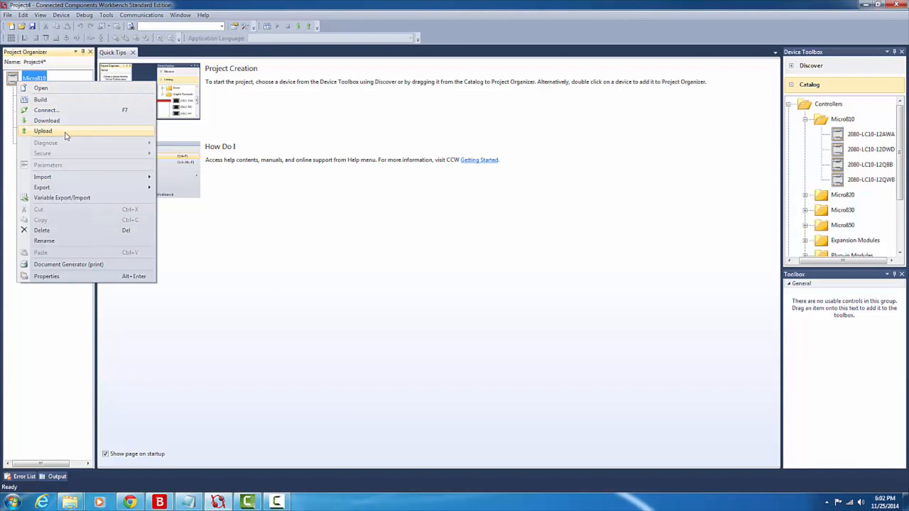
click(44, 131)
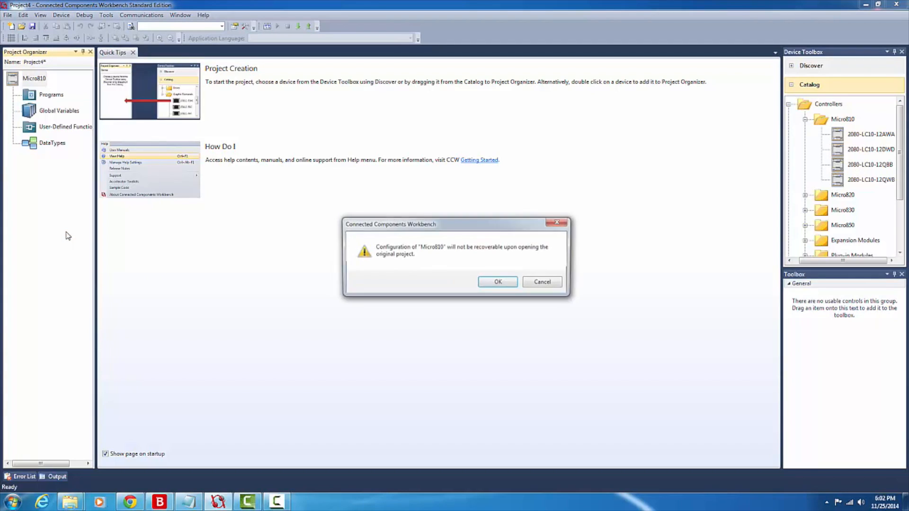
click(497, 282)
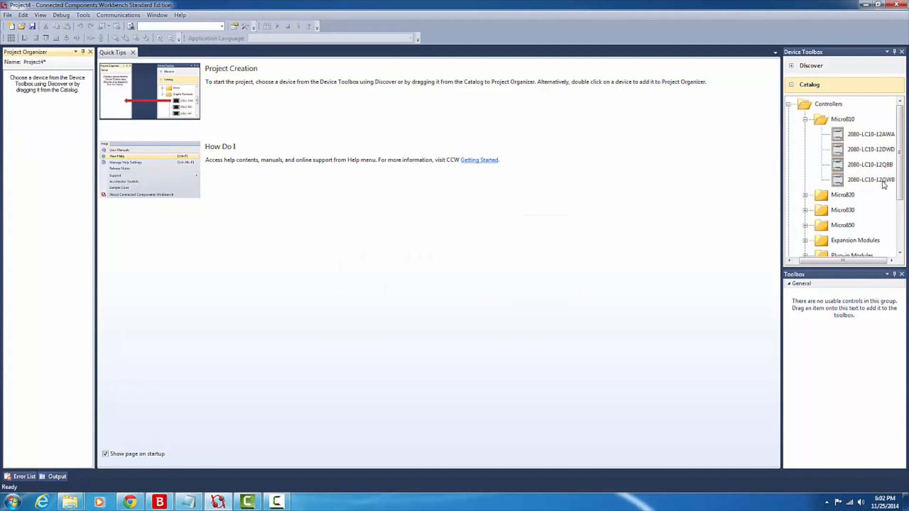
Re-add the 2080-LC10-12QWB controller to Project4 at major revision 1.
double_click(871, 179)
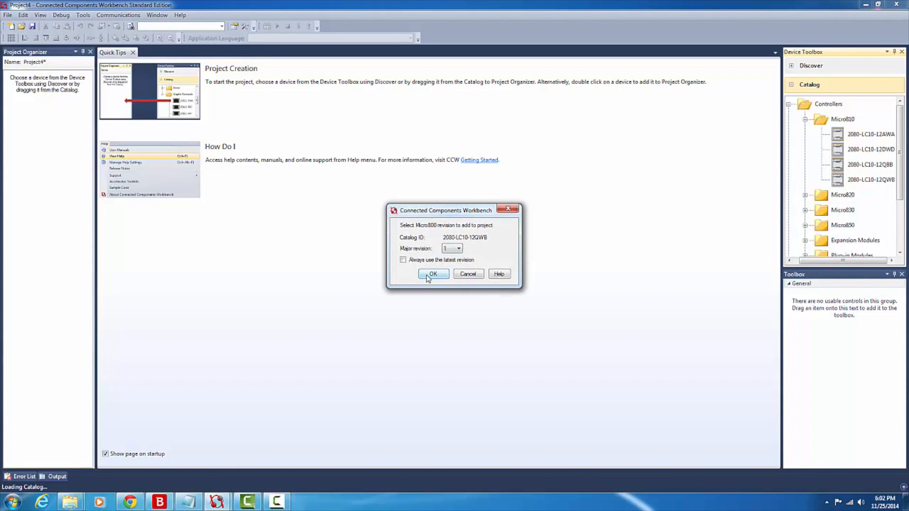
click(432, 274)
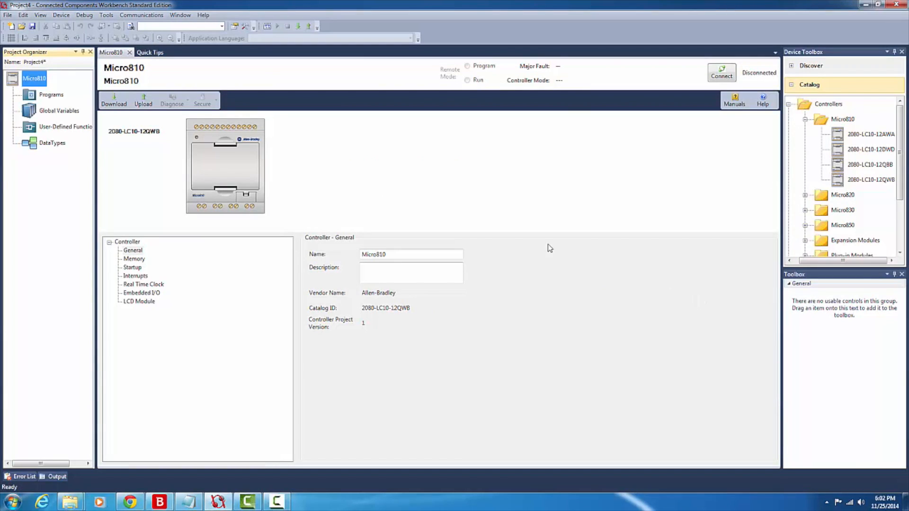
mouse_move(426, 218)
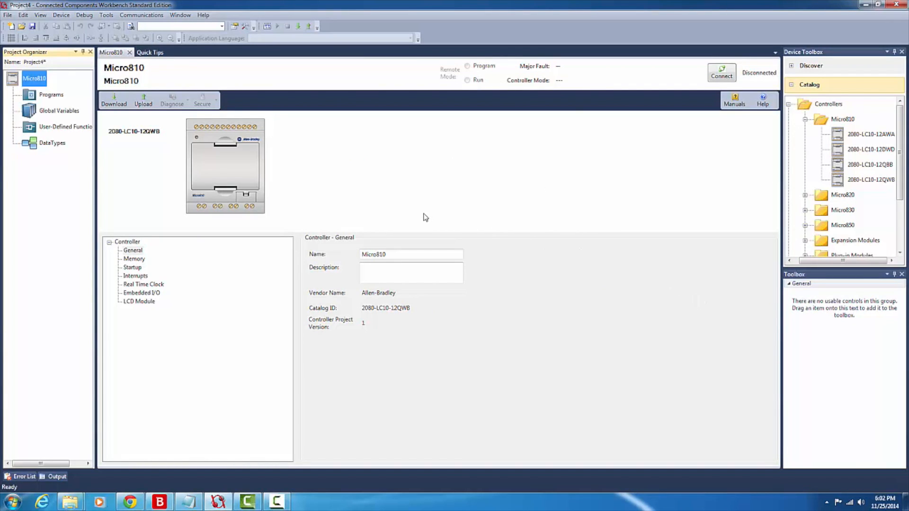
mouse_move(500, 238)
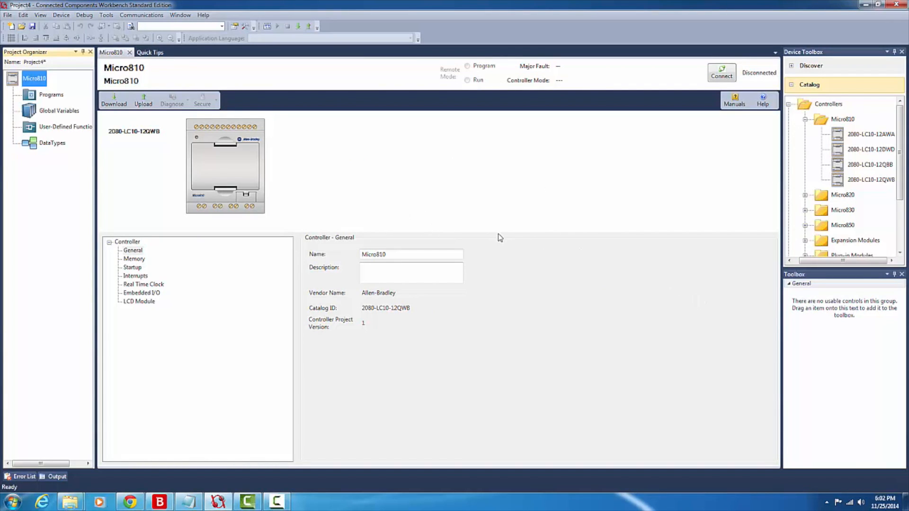
mouse_move(572, 242)
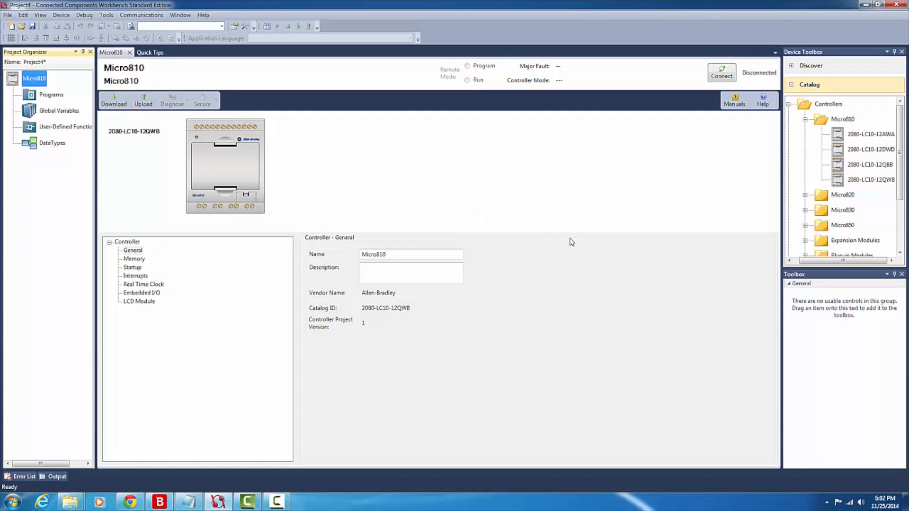
mouse_move(224, 302)
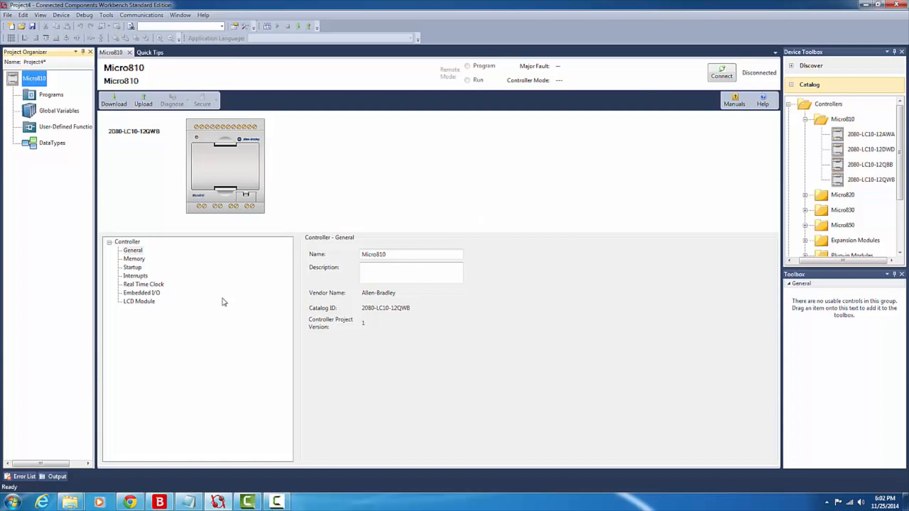
click(411, 272)
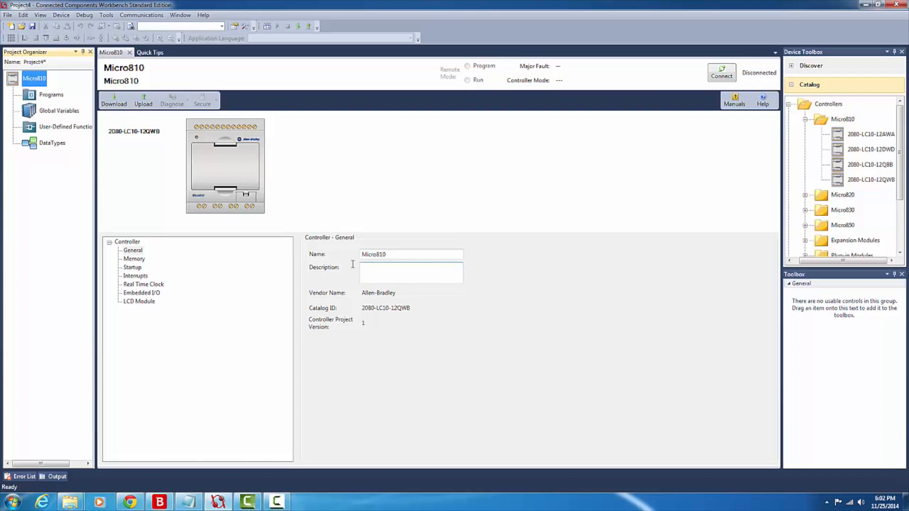
mouse_move(698, 367)
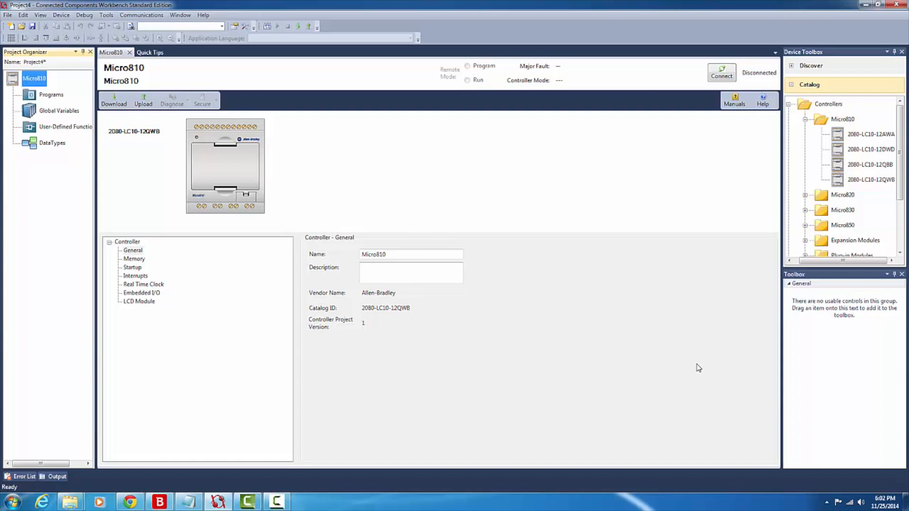
mouse_move(548, 330)
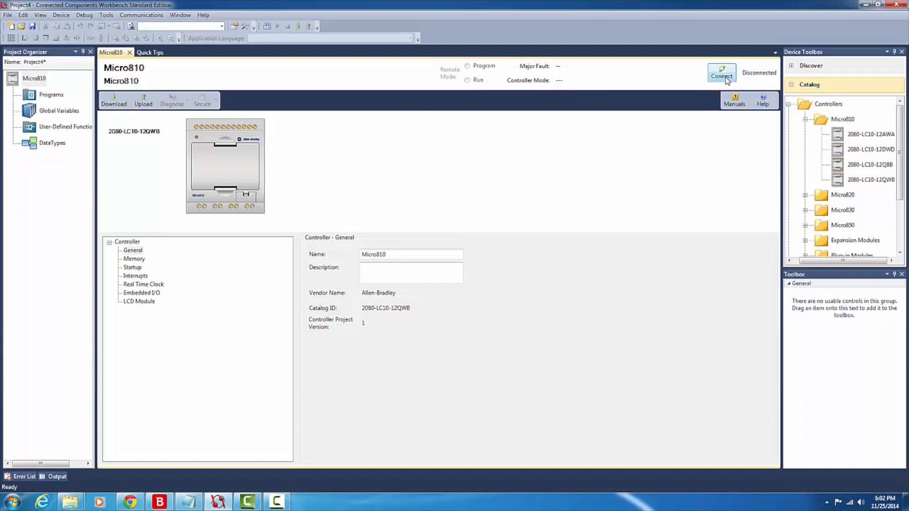
Connect to the Micro810 via 12PtMicro810_3, DF1, showing Program (Remote) mode, Not Faulted.
click(721, 73)
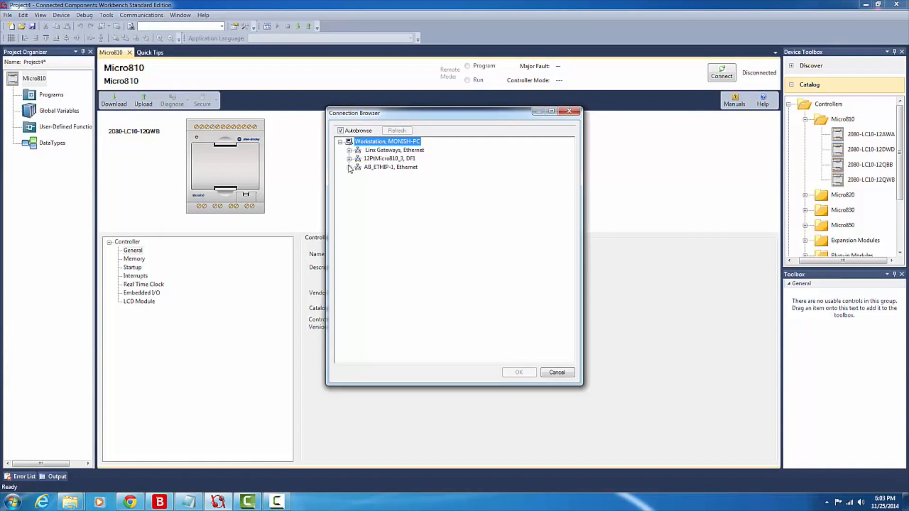
click(349, 158)
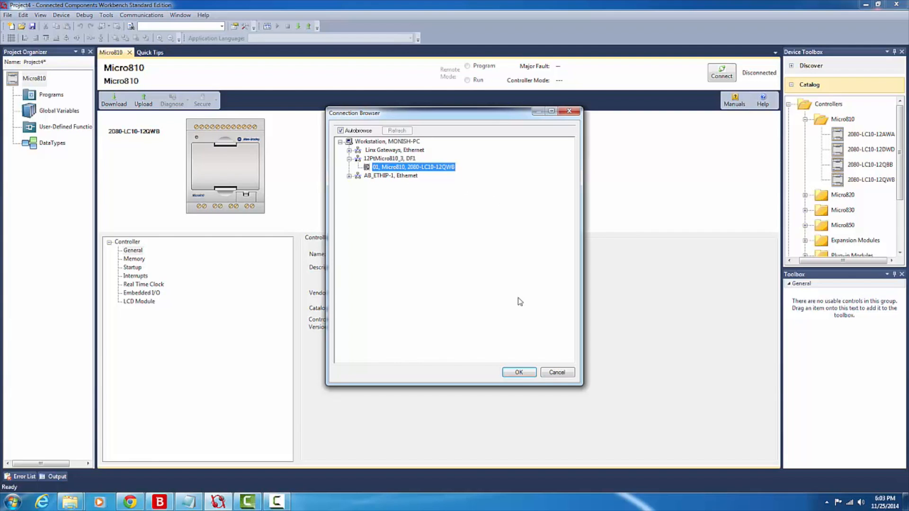
click(517, 372)
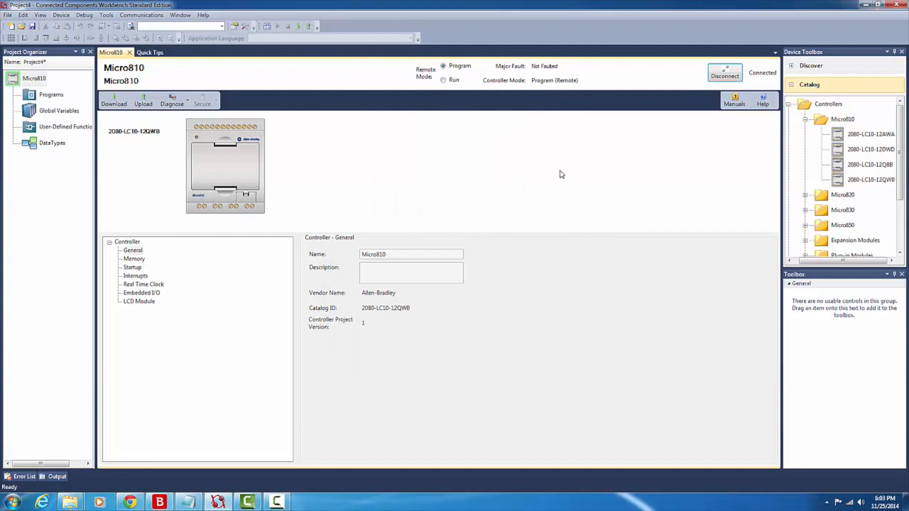
mouse_move(522, 70)
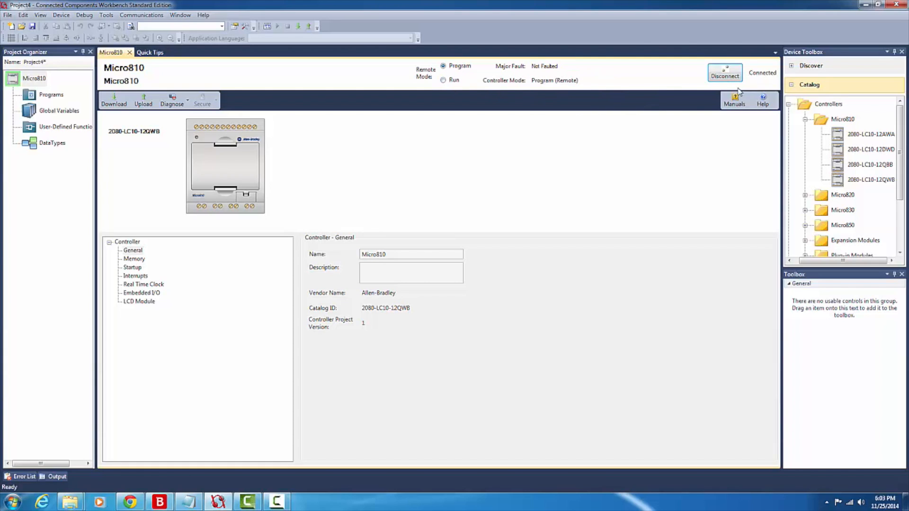
mouse_move(604, 119)
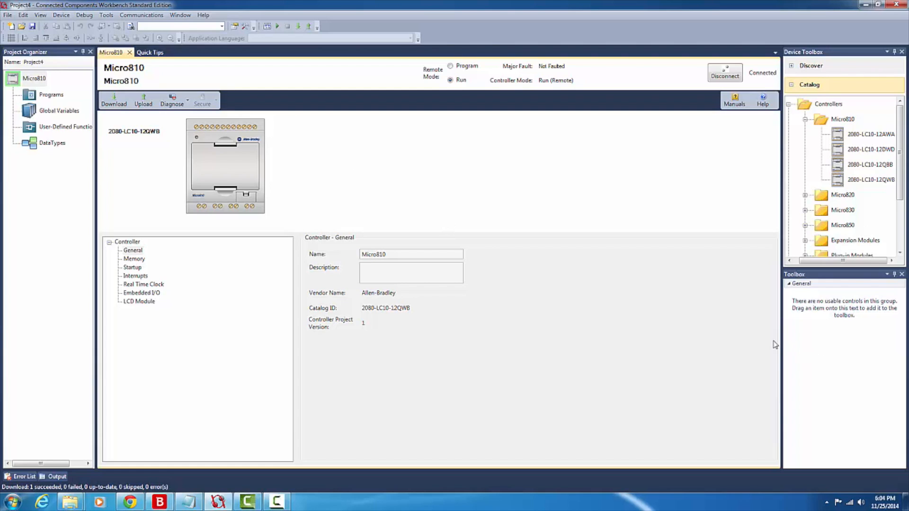
mouse_move(368, 11)
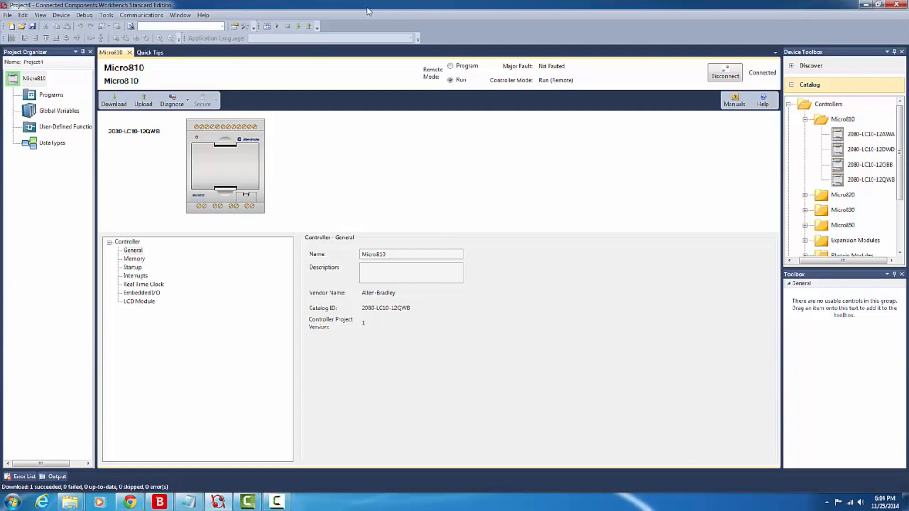
mouse_move(107, 162)
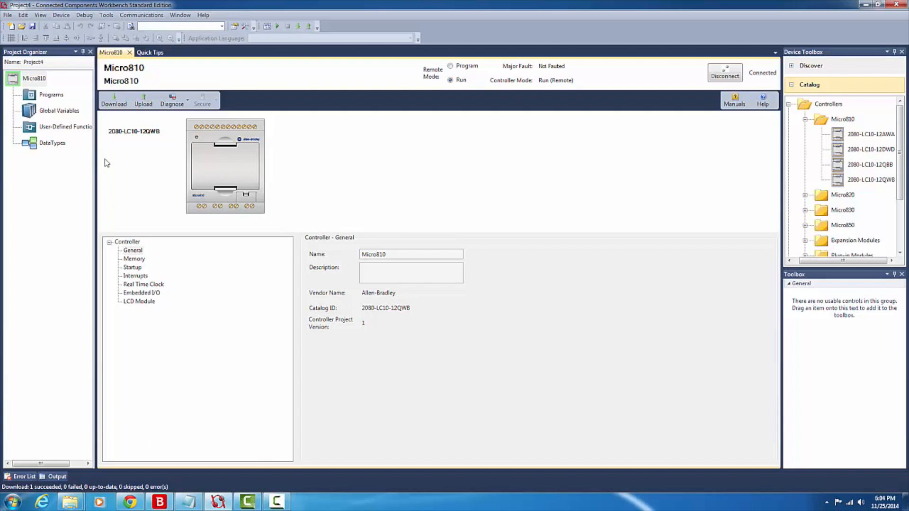
mouse_move(693, 215)
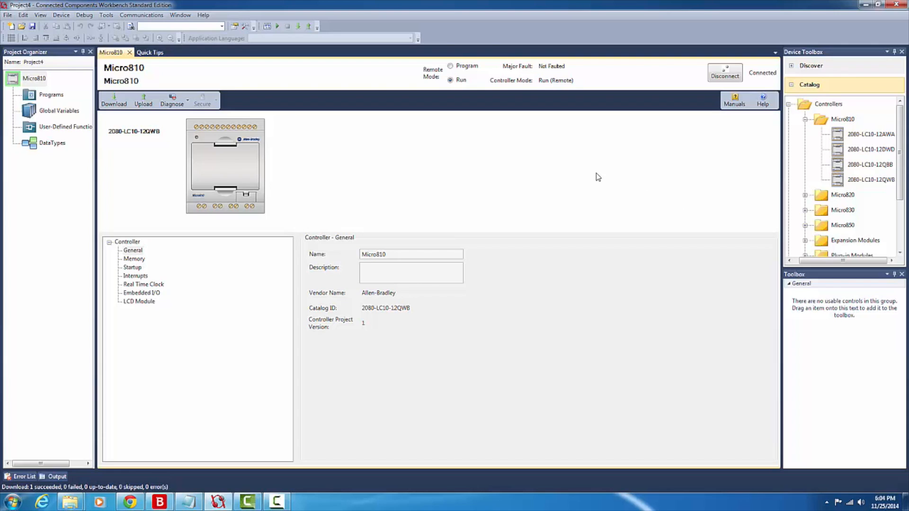
mouse_move(593, 188)
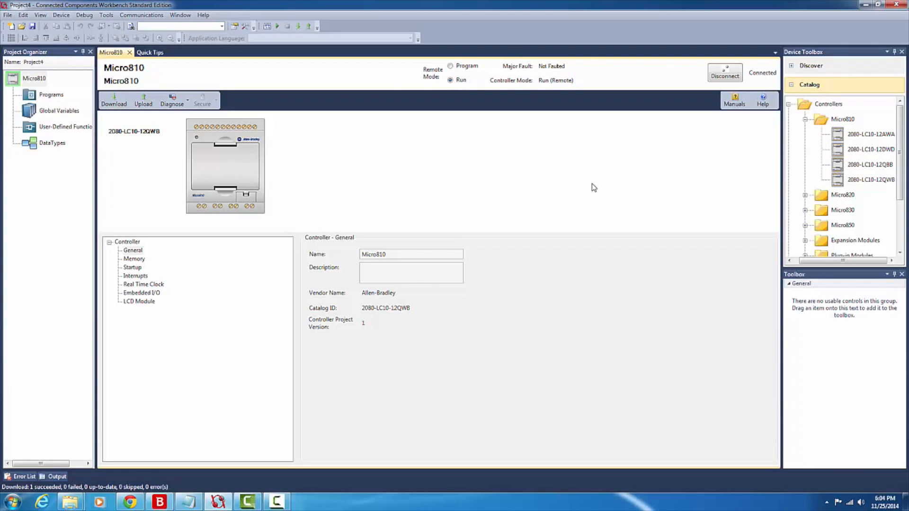
mouse_move(487, 349)
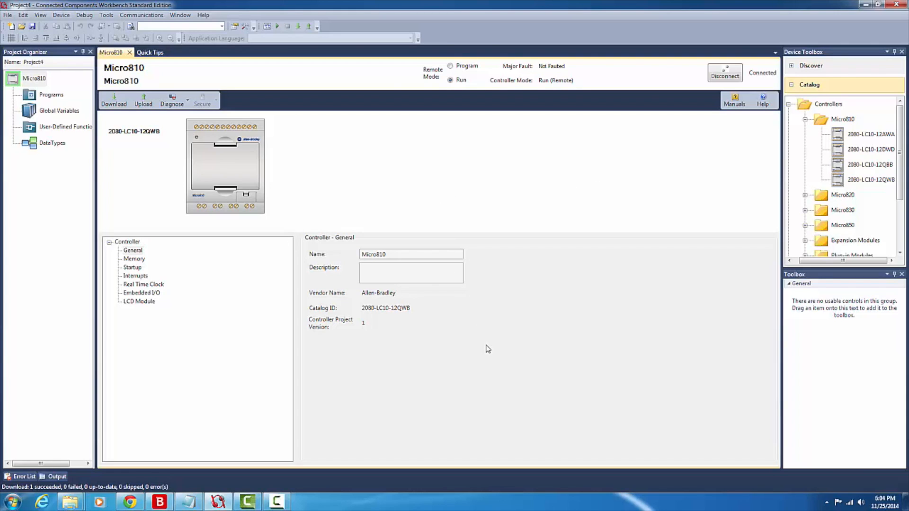
mouse_move(456, 364)
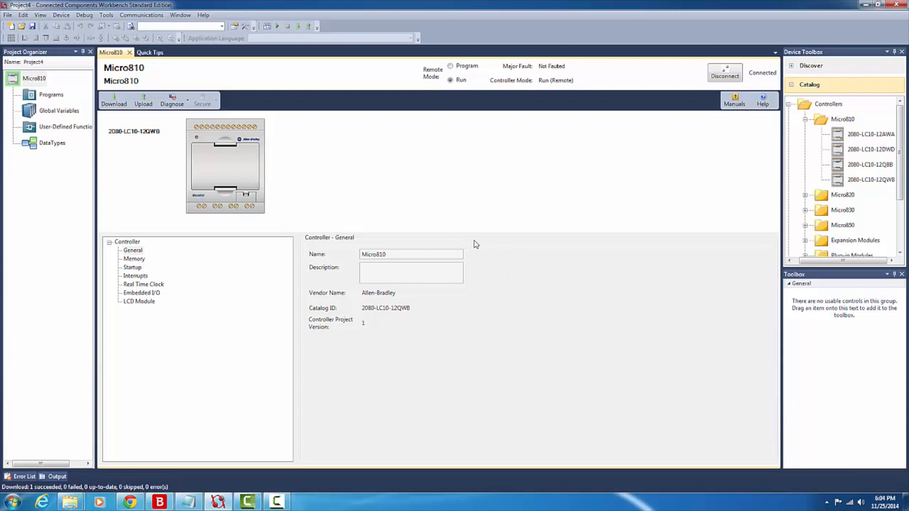
mouse_move(539, 252)
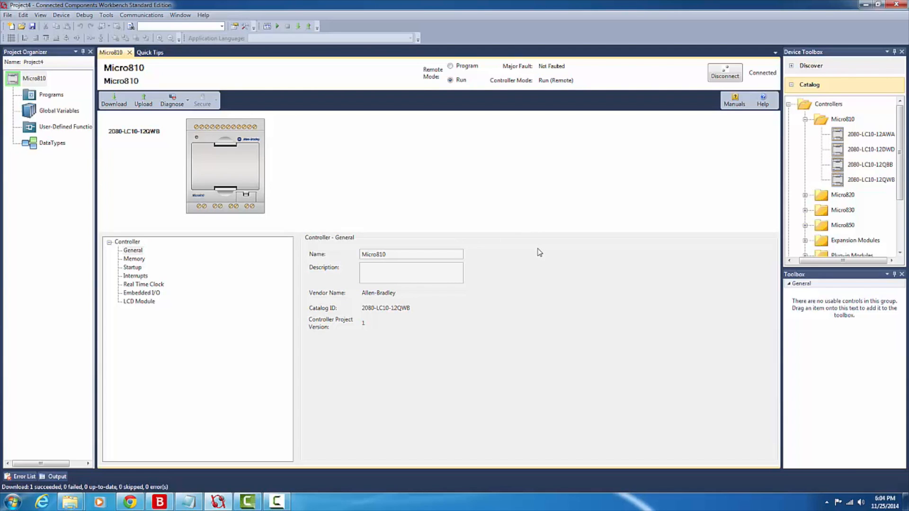
mouse_move(539, 252)
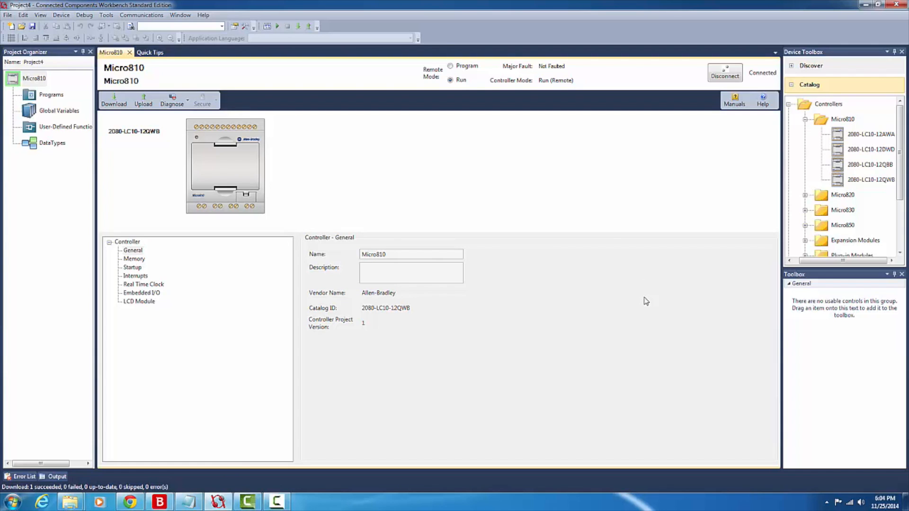
mouse_move(644, 290)
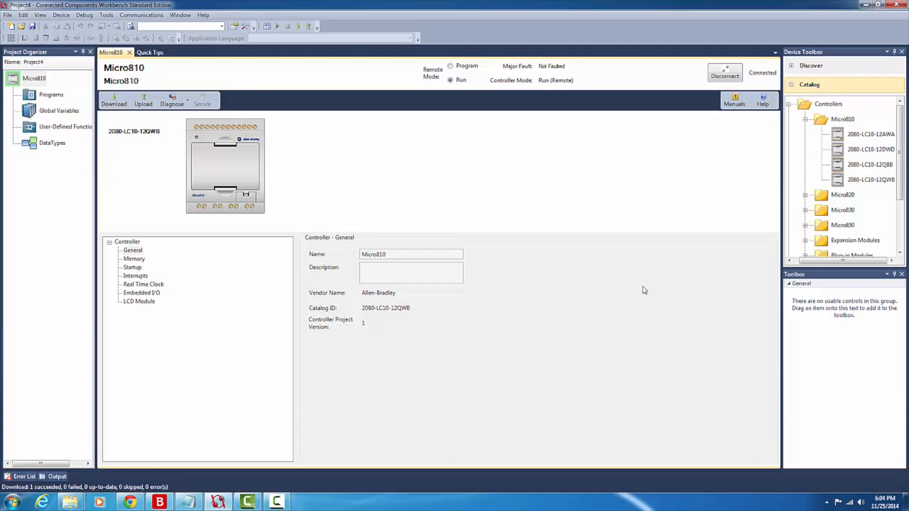